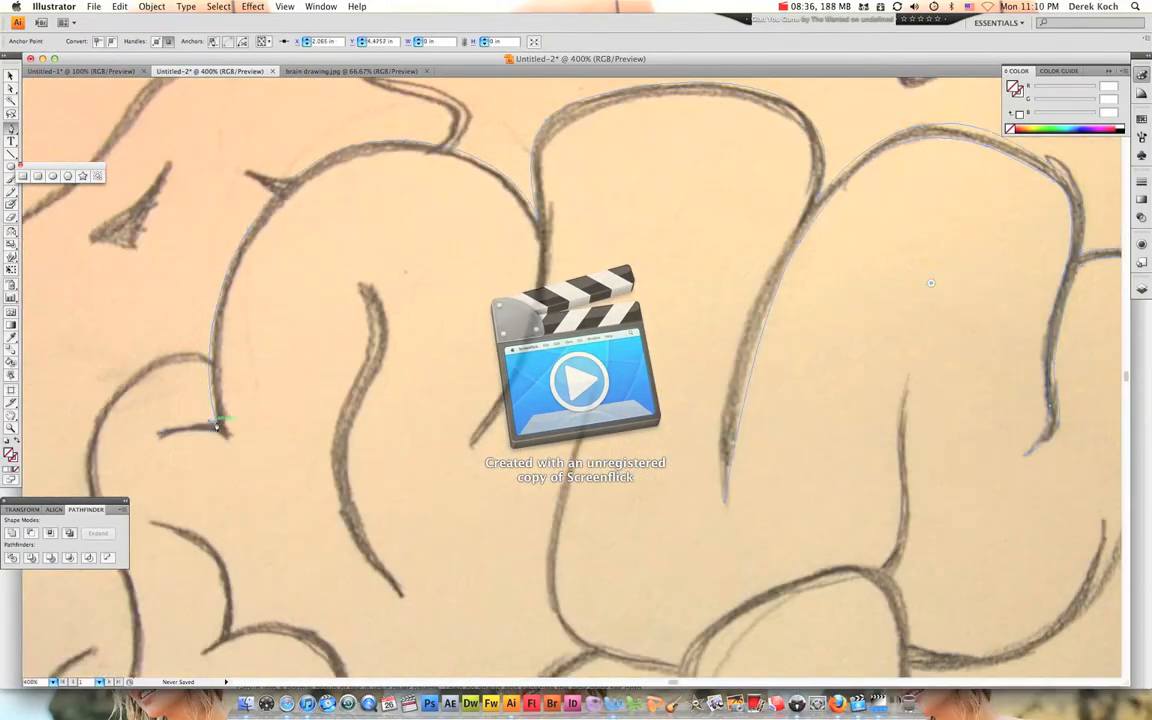
Undo a stray black outline stroke while tracing the brain's folds
key("cmd+z")
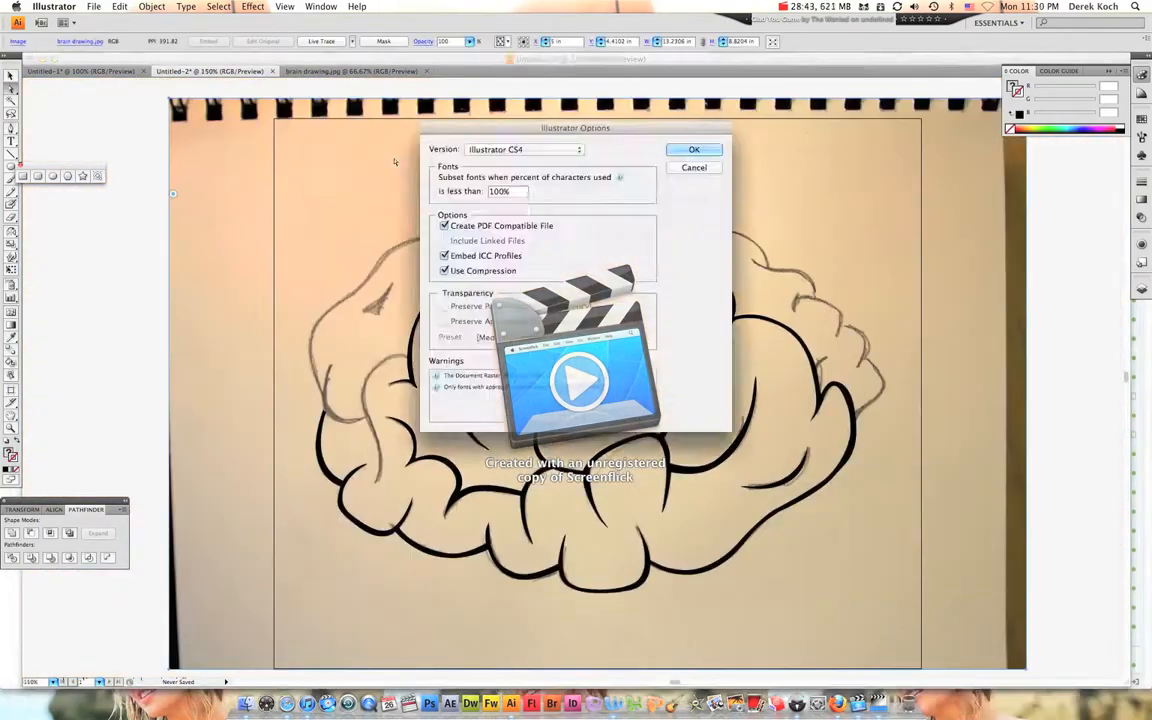
Confirm the Illustrator save options with OK and undo a fill mistake
left_click(692, 148)
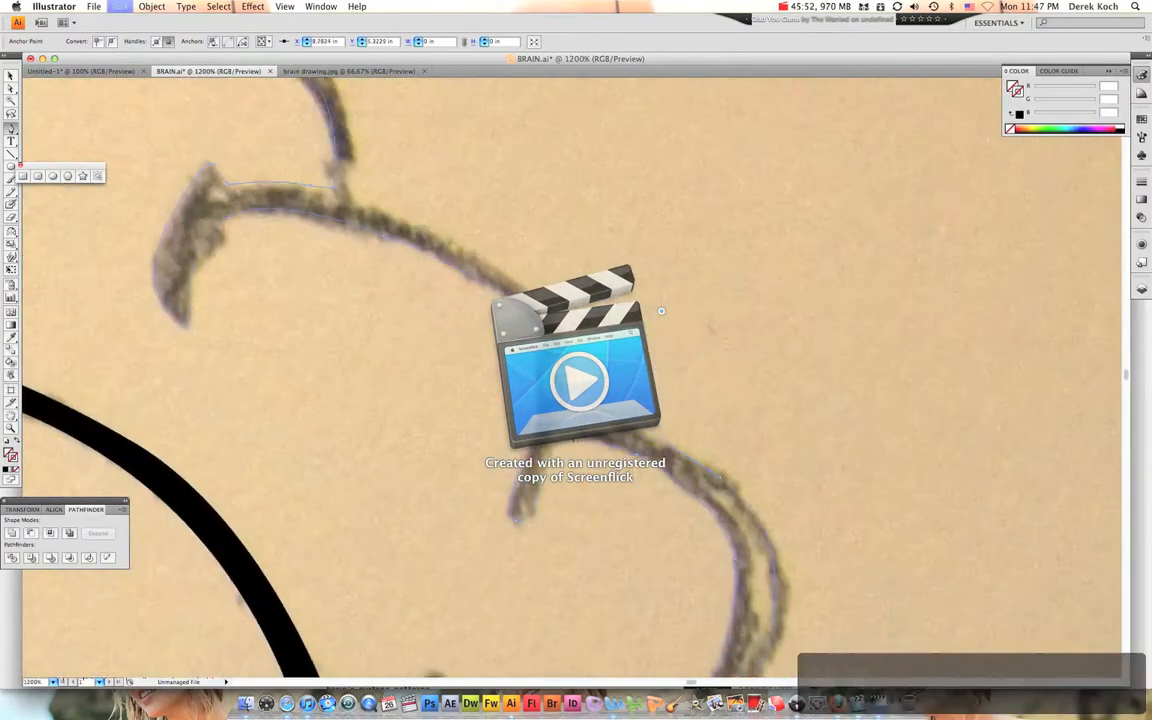
key("cmd+z")
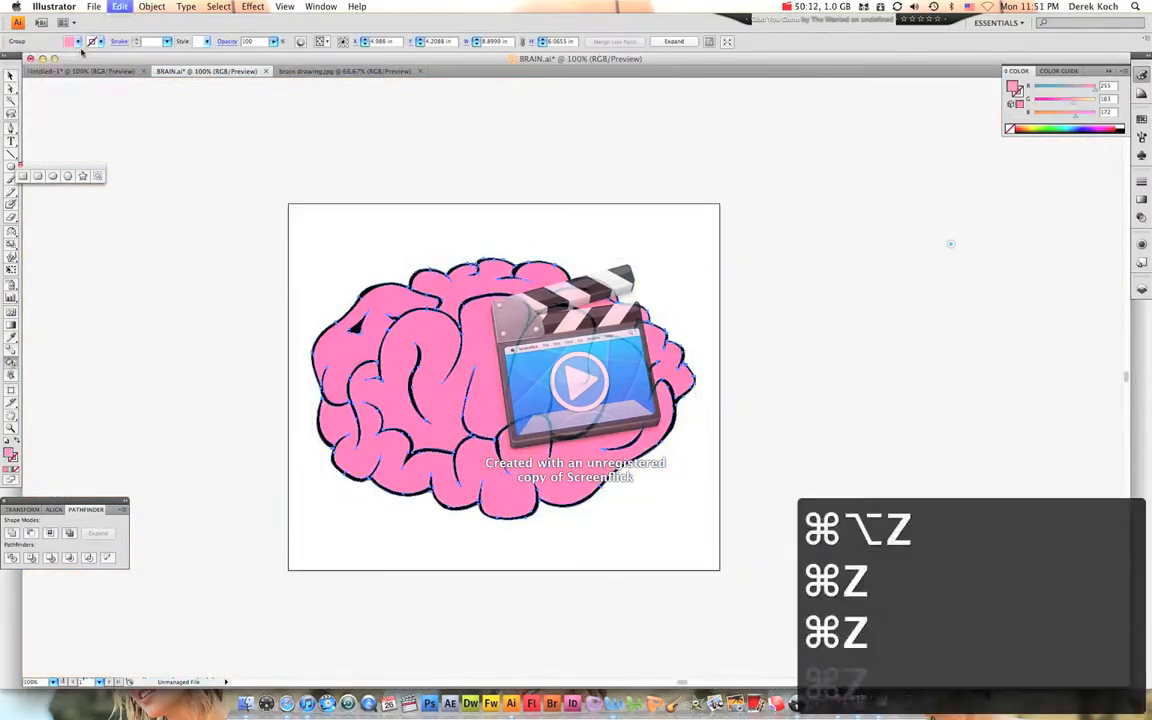